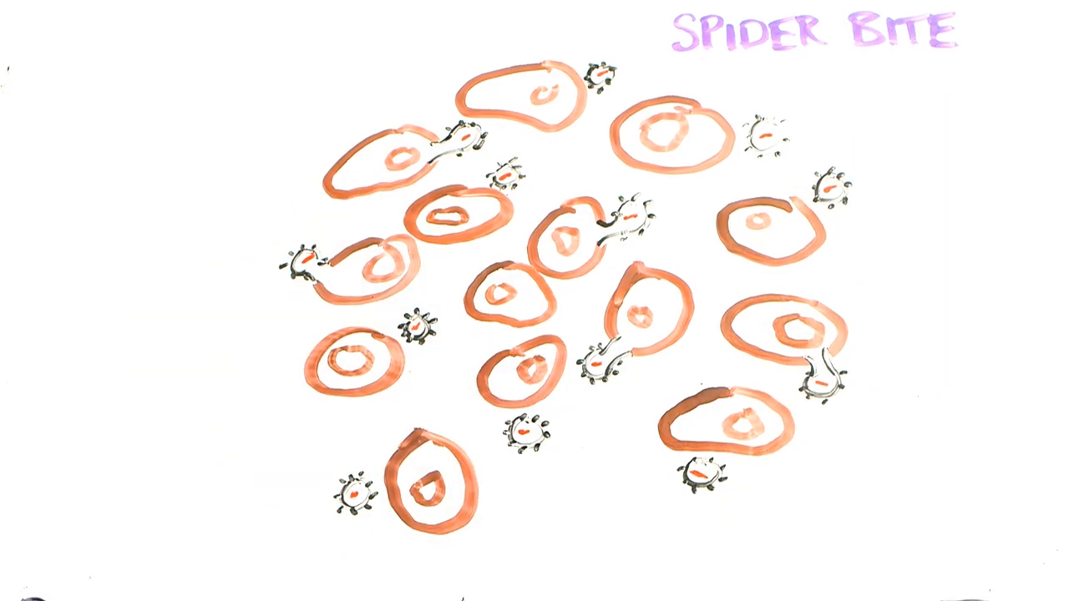
pyautogui.write('ALL DIFFERENT FUNCTIONS')
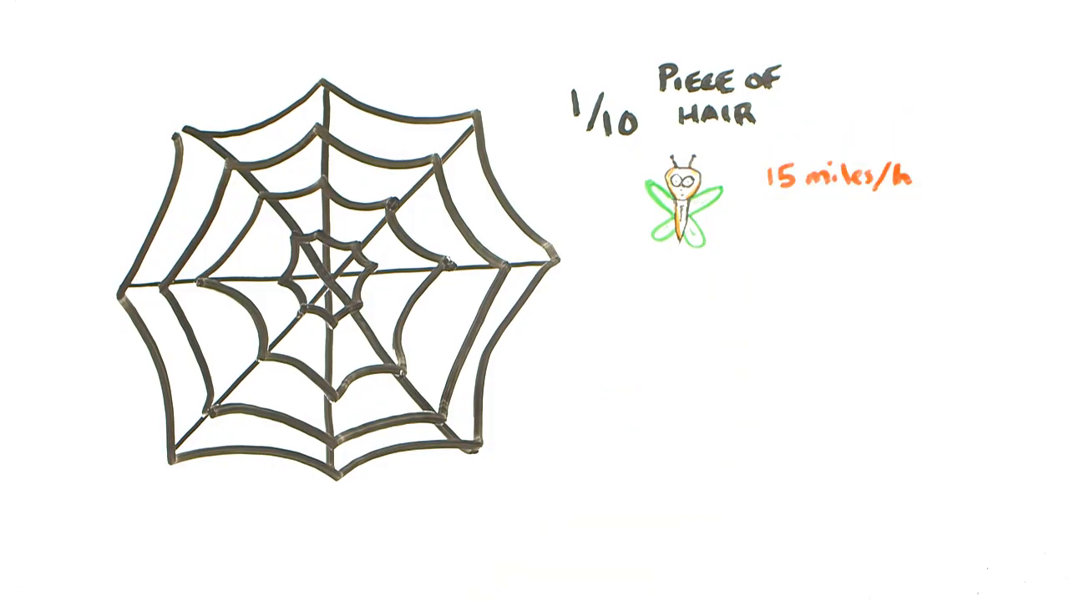
pyautogui.write('1 INCH')
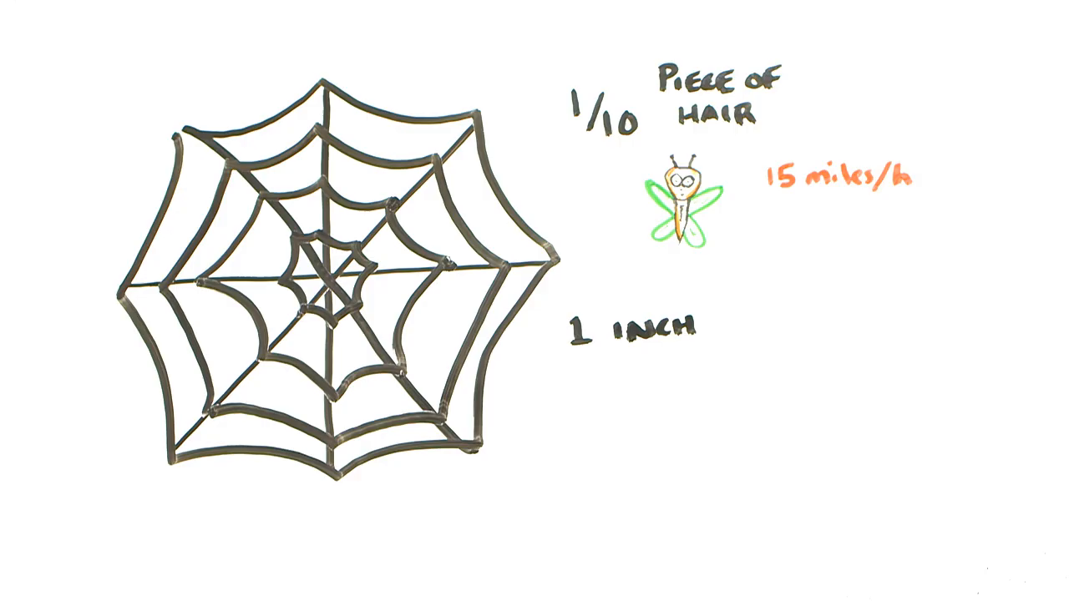